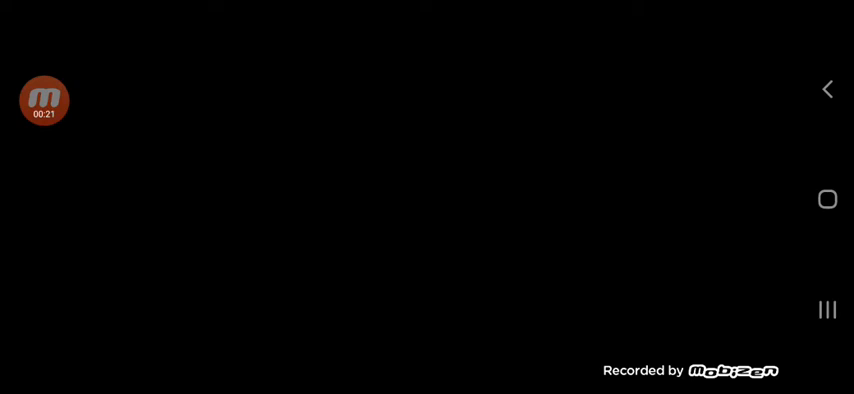
Step: Expand the Mobizen floating bubble to reveal its stop, pause, screenshot and close buttons
left_click(44, 100)
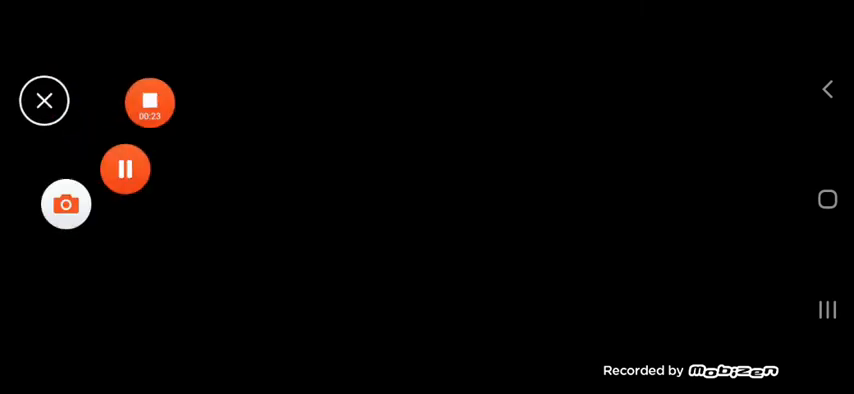